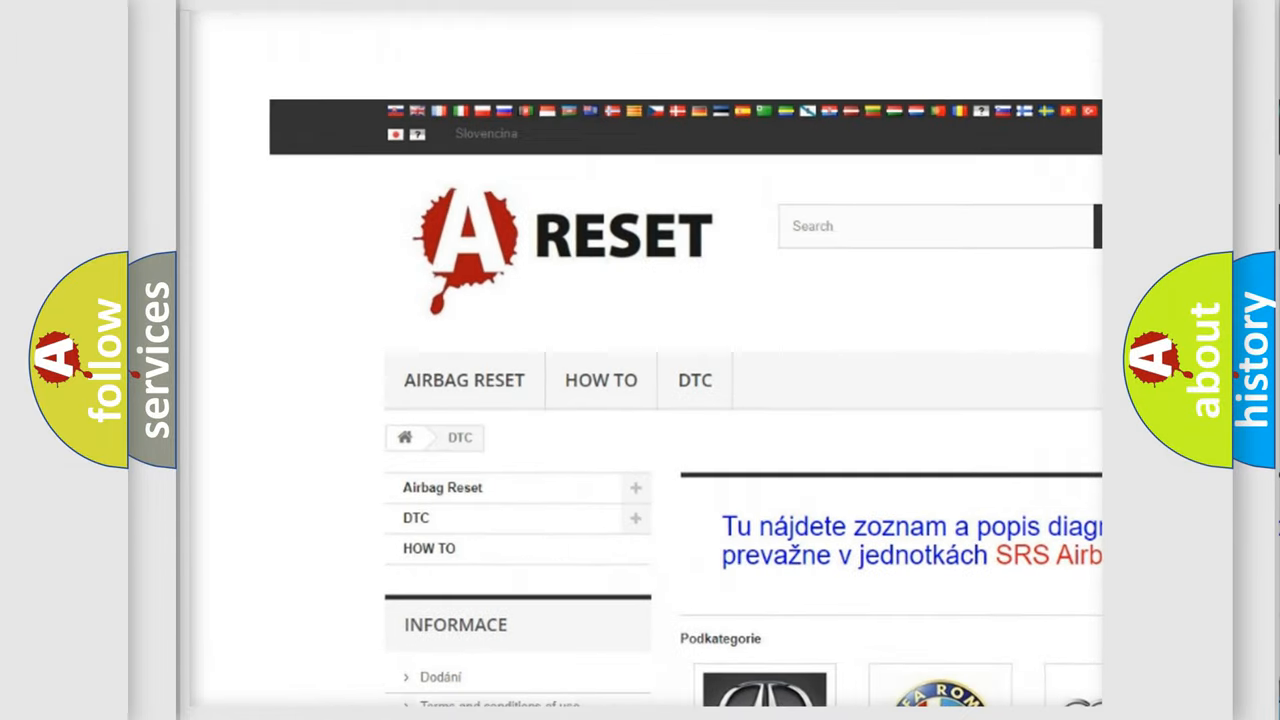
# Open the Dodge DTC tile from the brand grid and browse its codes like B000111 and B1B04
pyautogui.scroll(-3)
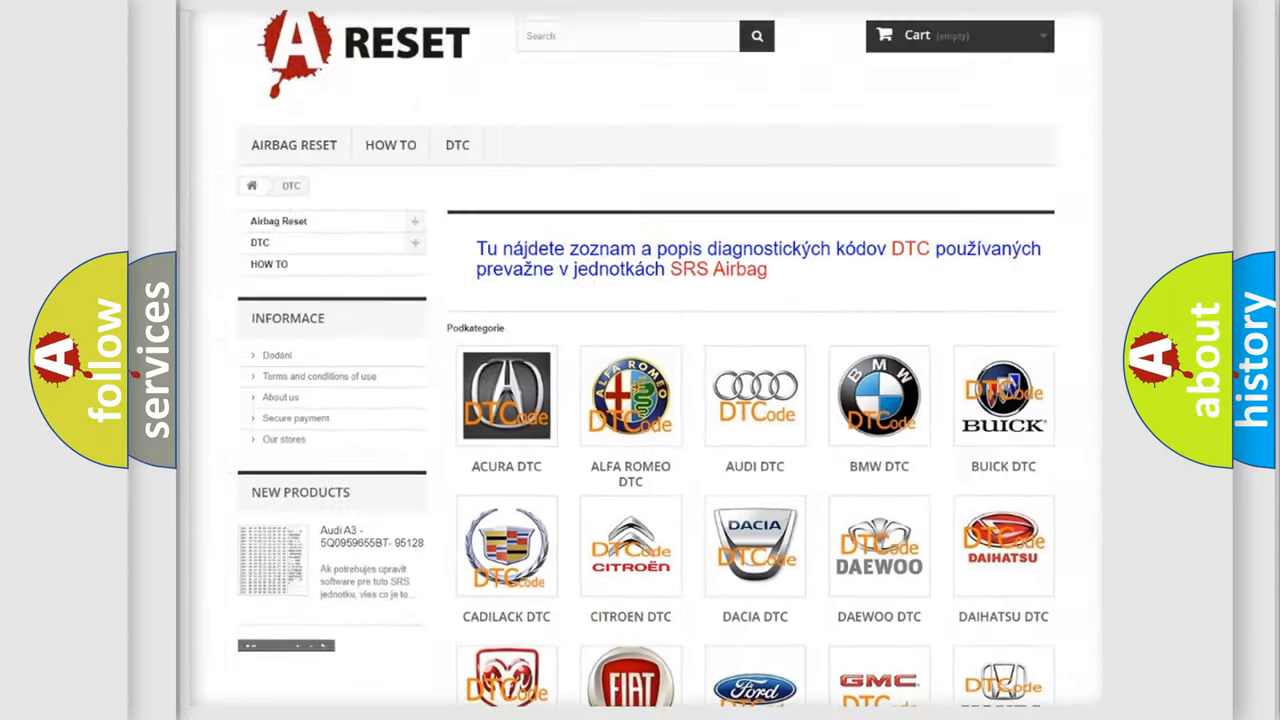
pyautogui.scroll(-3)
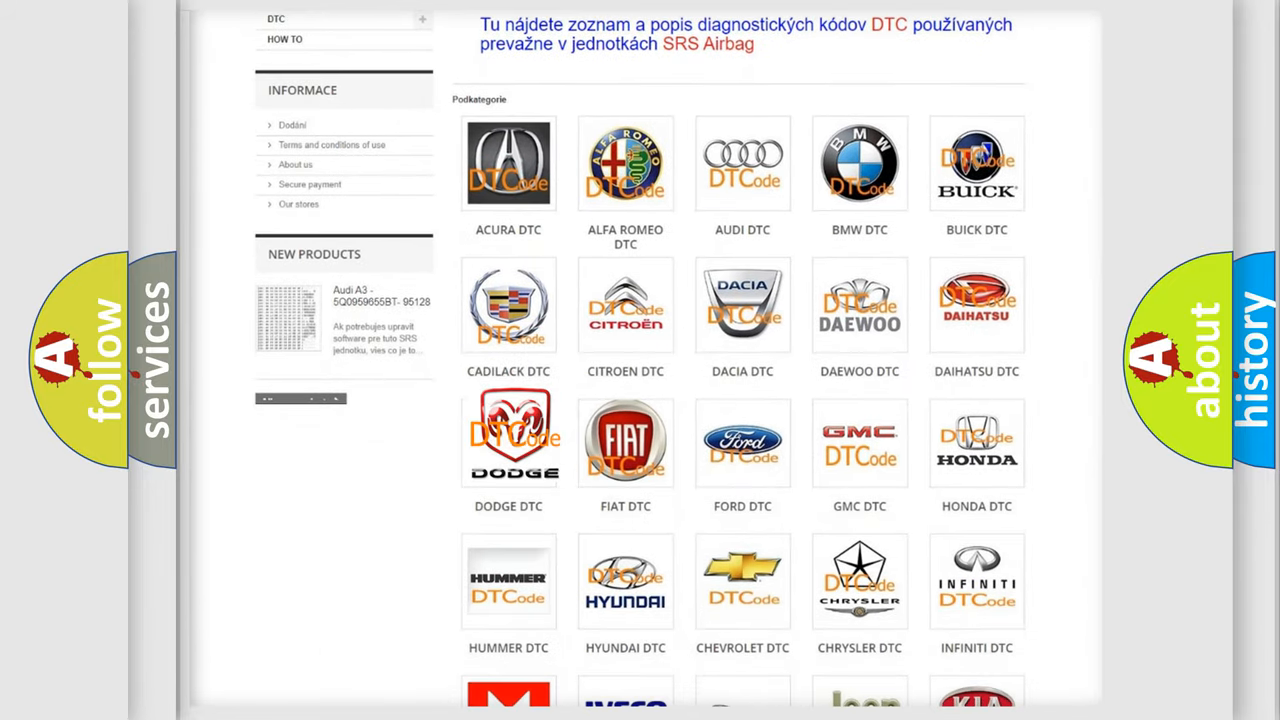
pyautogui.click(508, 435)
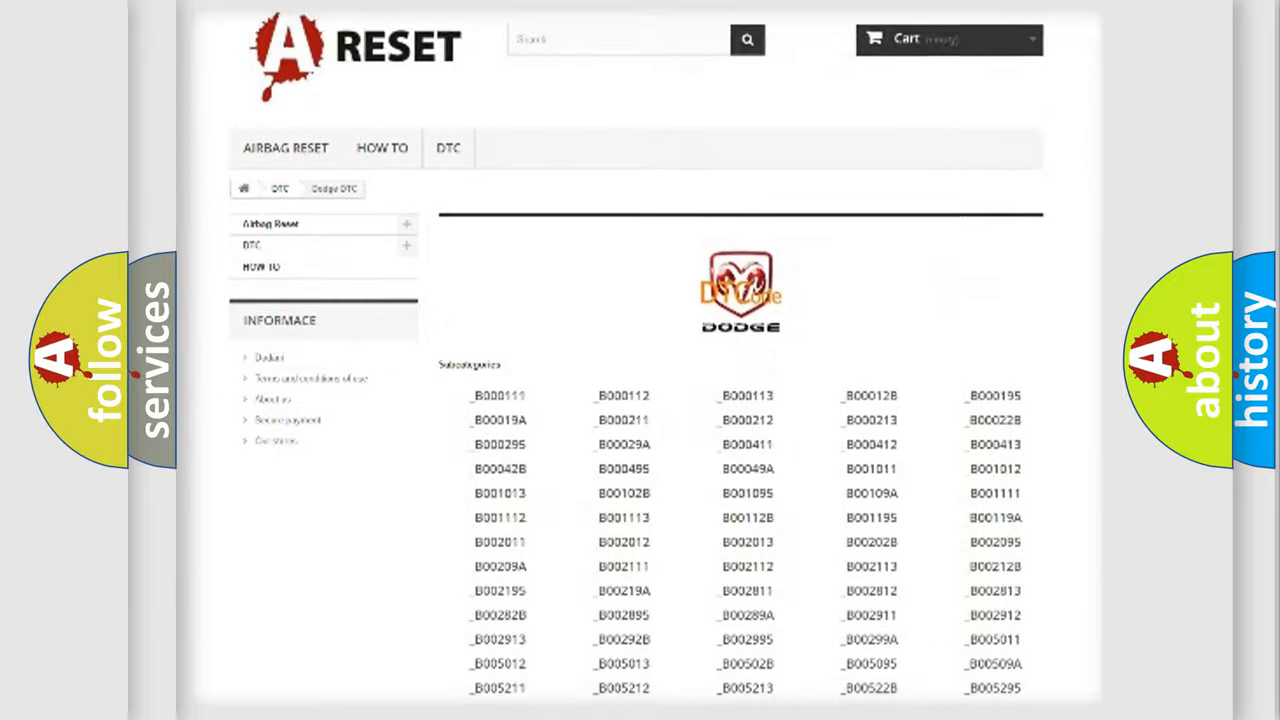
pyautogui.scroll(-3)
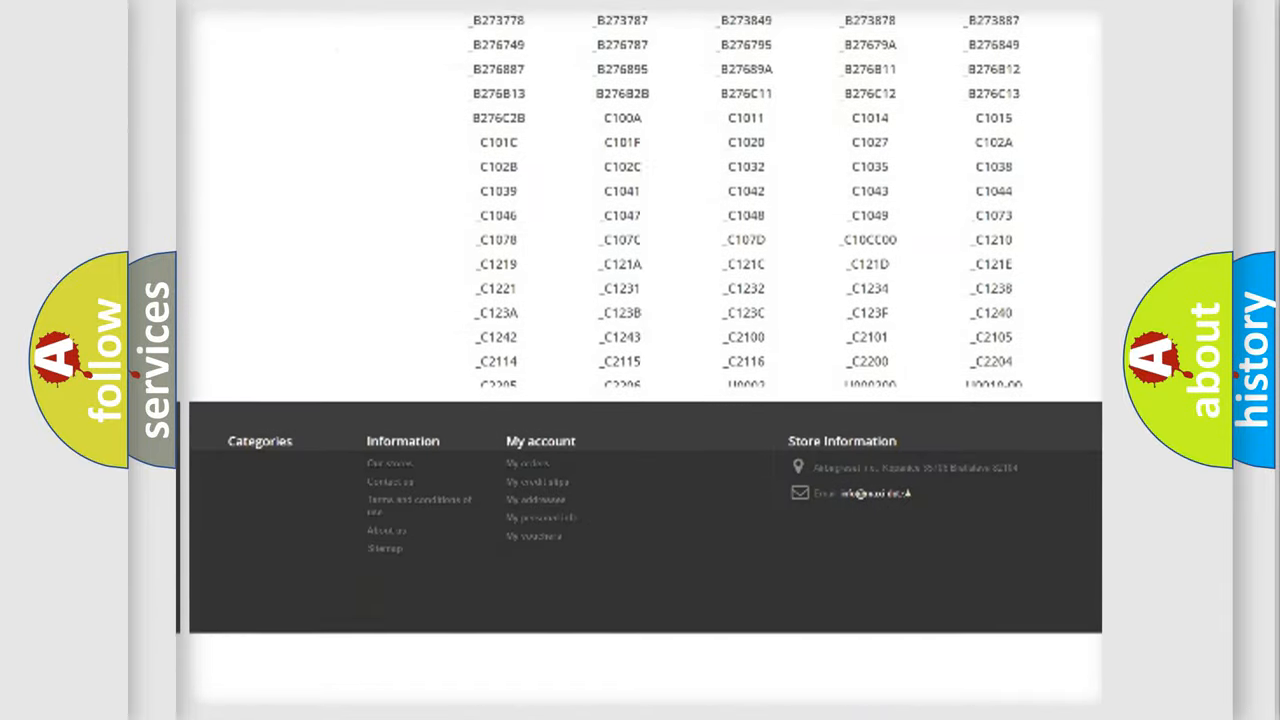
pyautogui.scroll(-3)
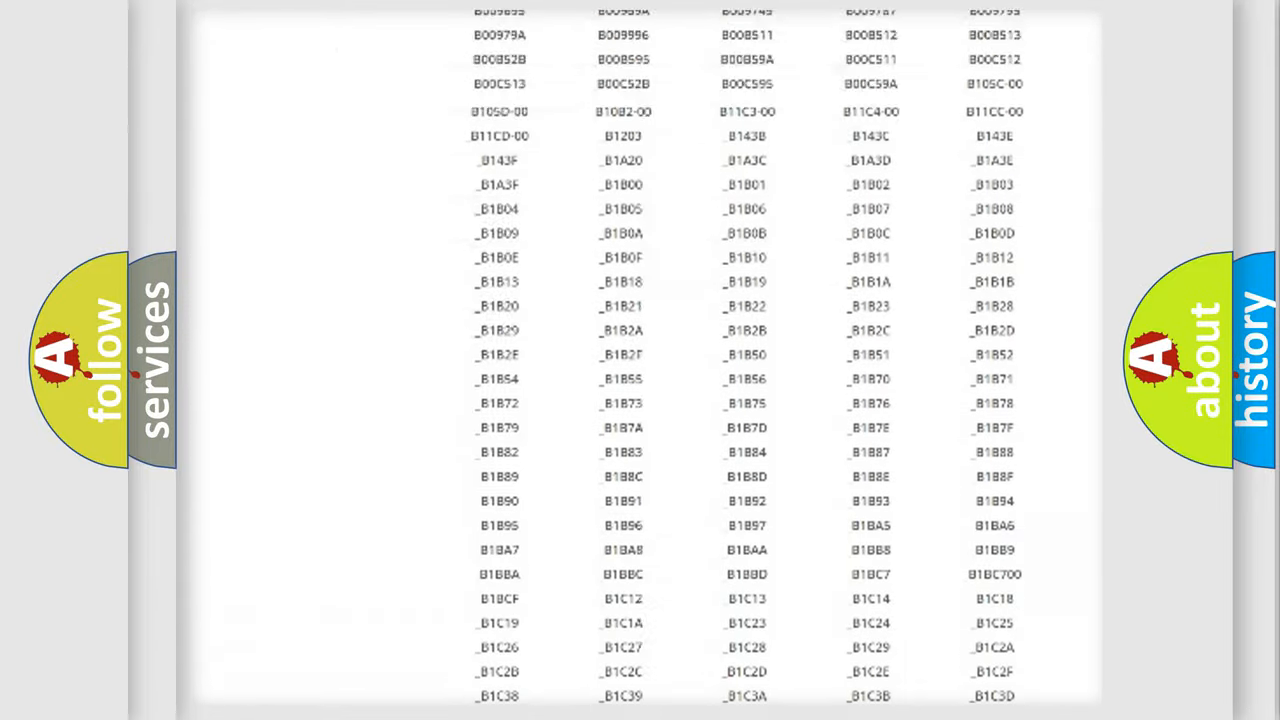